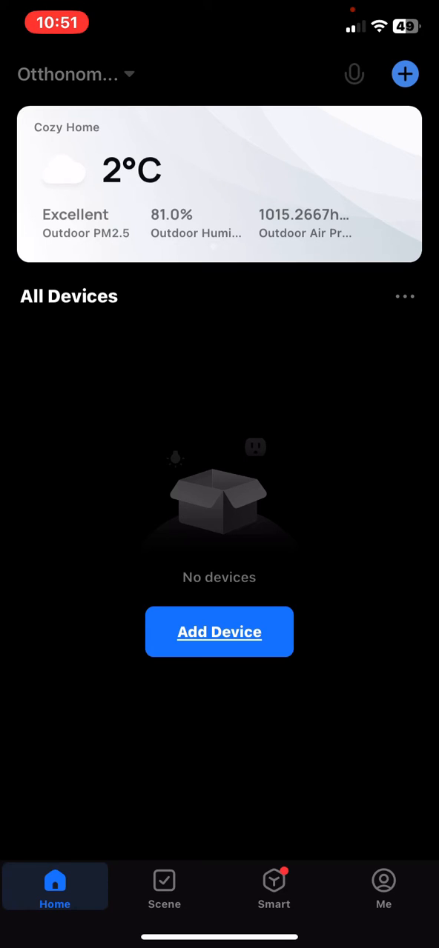
Go to the Me profile page and enter the app's Settings list
{"action": "left_click", "coordinate": [383, 887]}
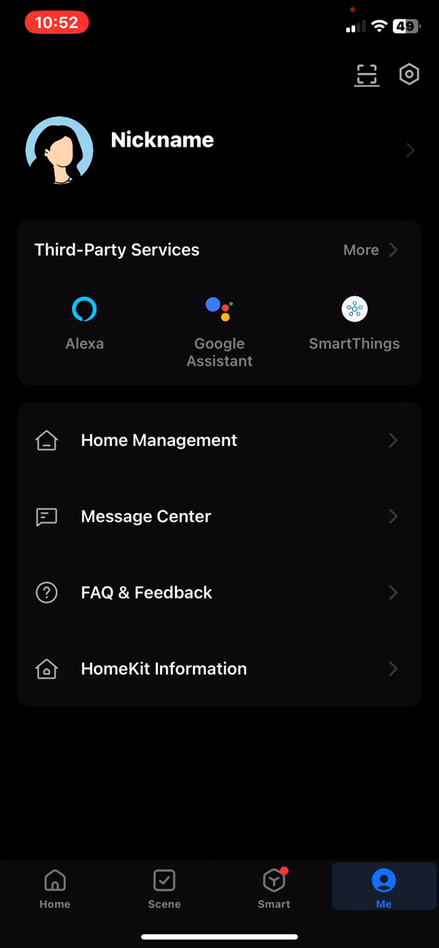
{"action": "left_click", "coordinate": [408, 74]}
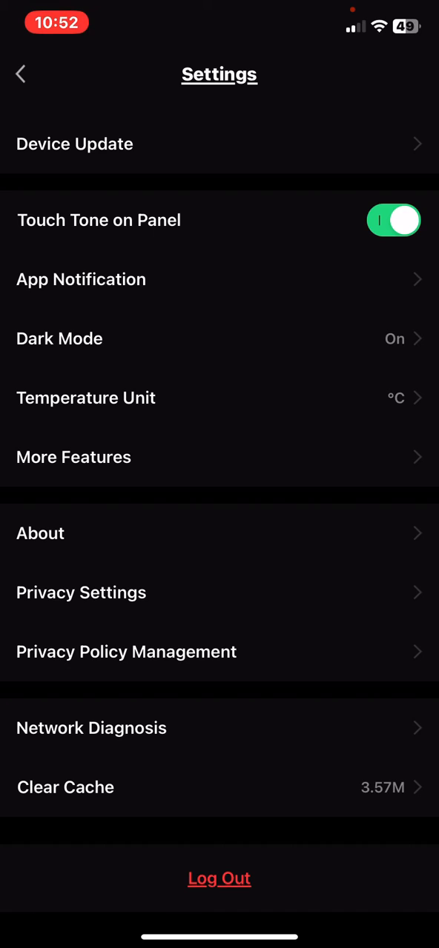
Enter Privacy Settings and switch Data Analysis on, revealing the Personalization option
{"action": "left_click", "coordinate": [81, 592]}
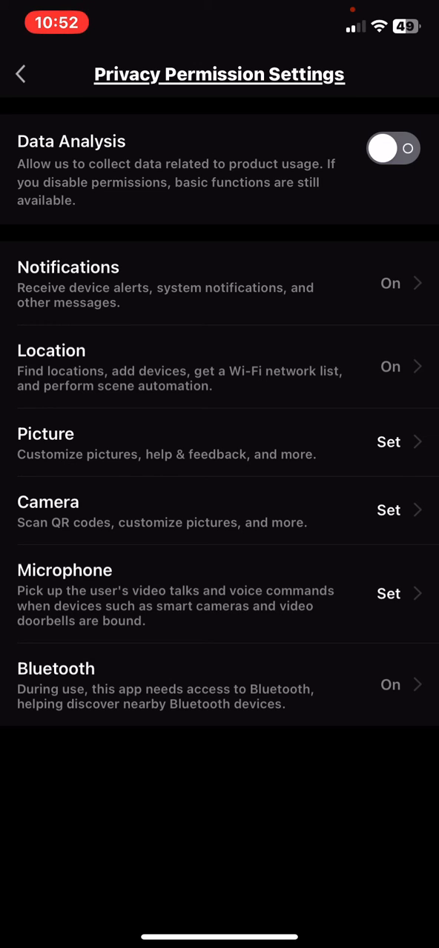
{"action": "left_click", "coordinate": [393, 148]}
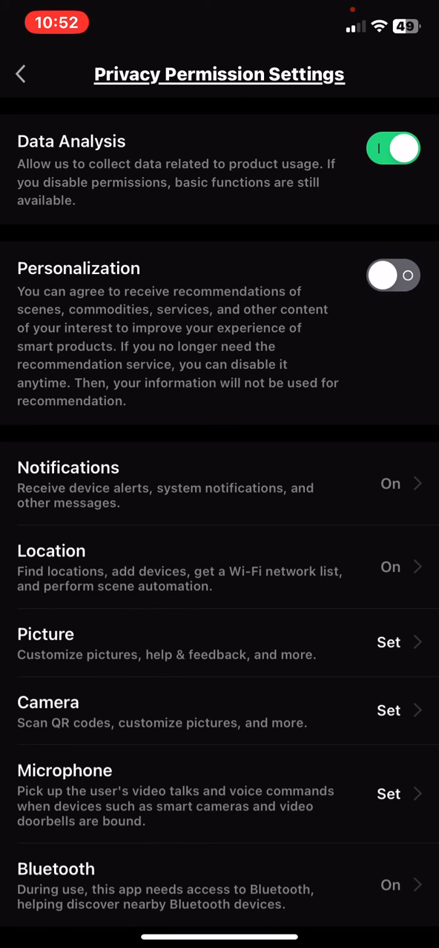